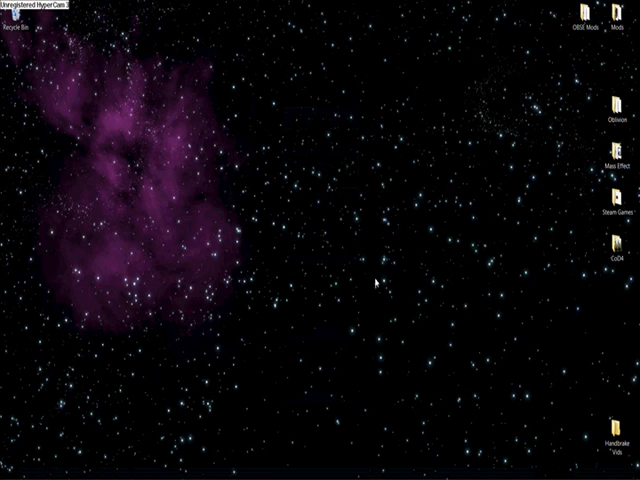
mouse_move(440, 295)
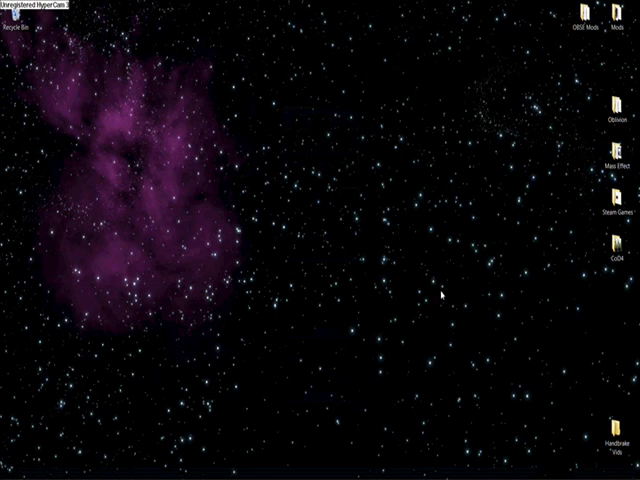
mouse_move(500, 305)
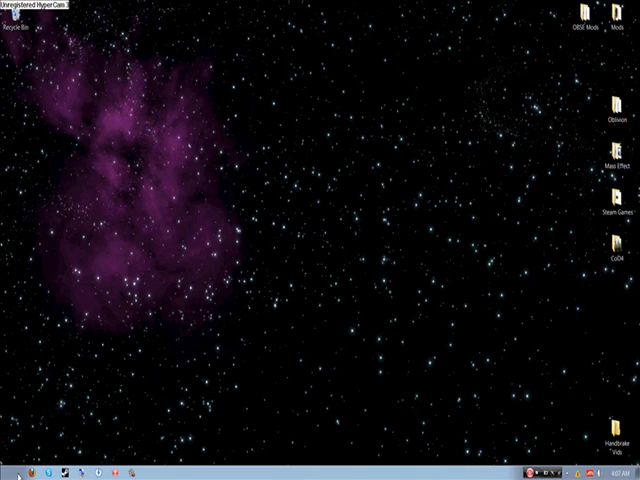
Open and dismiss the Start menu, then launch Call of Duty 4 multiplayer from the CoD4 folder
click(8, 471)
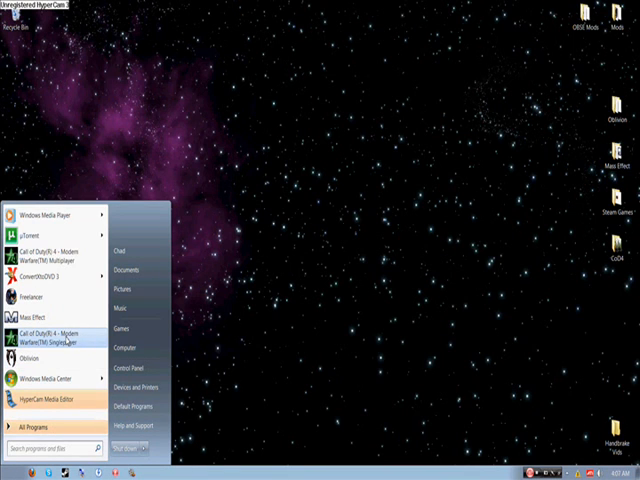
mouse_move(55, 257)
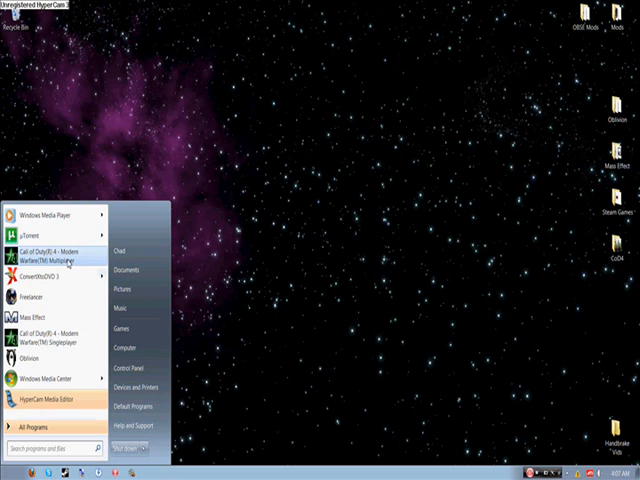
mouse_move(55, 277)
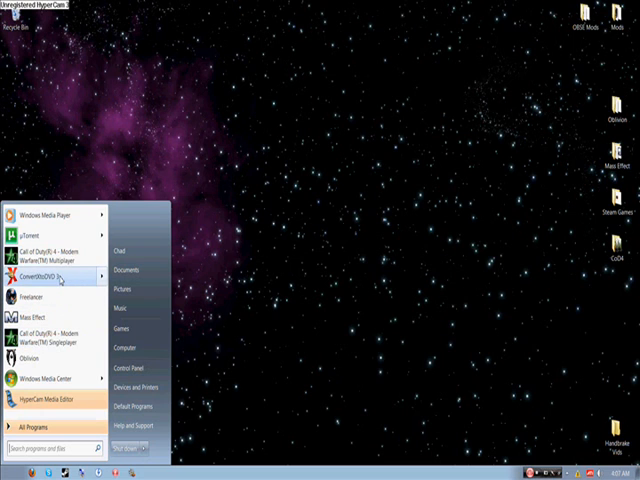
click(230, 343)
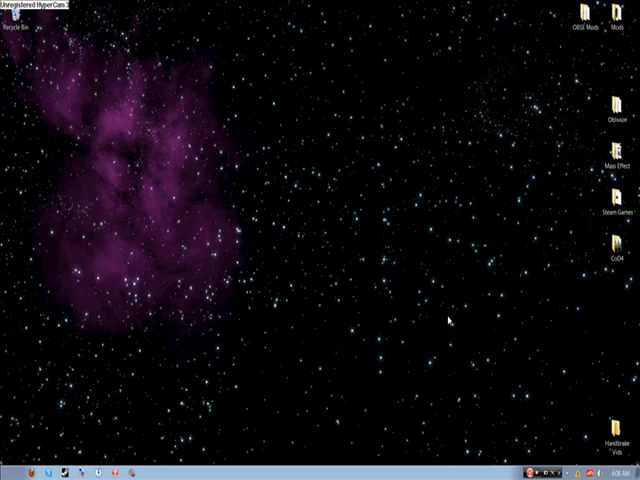
mouse_move(468, 287)
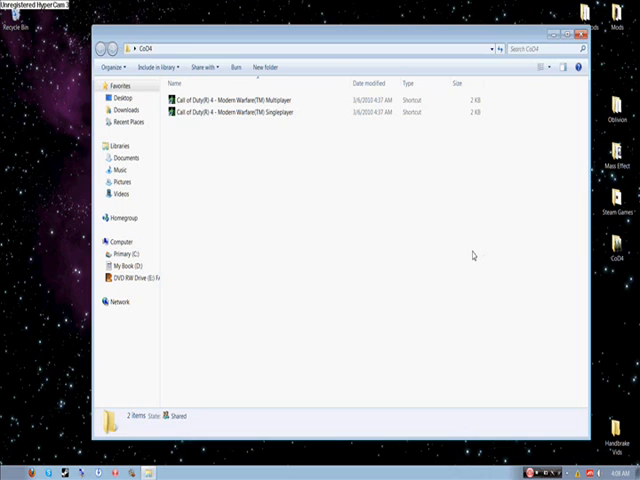
click(230, 112)
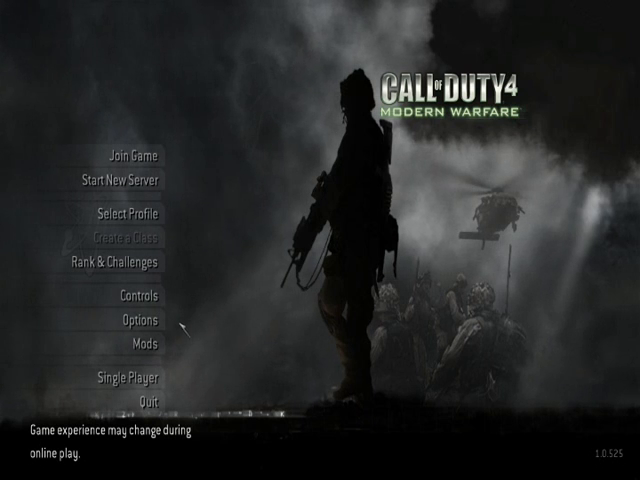
mouse_move(210, 375)
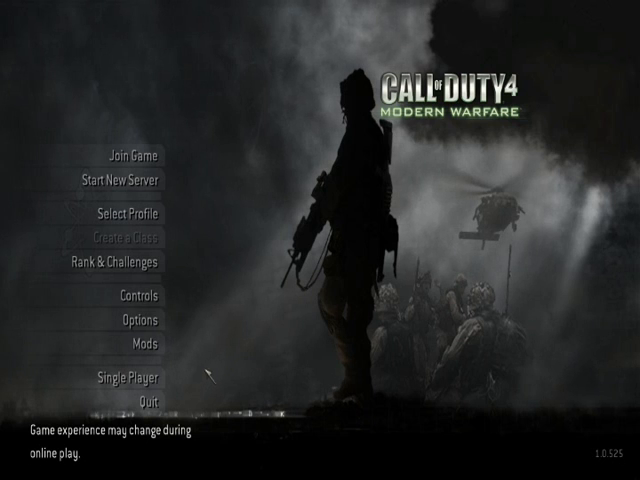
mouse_move(230, 320)
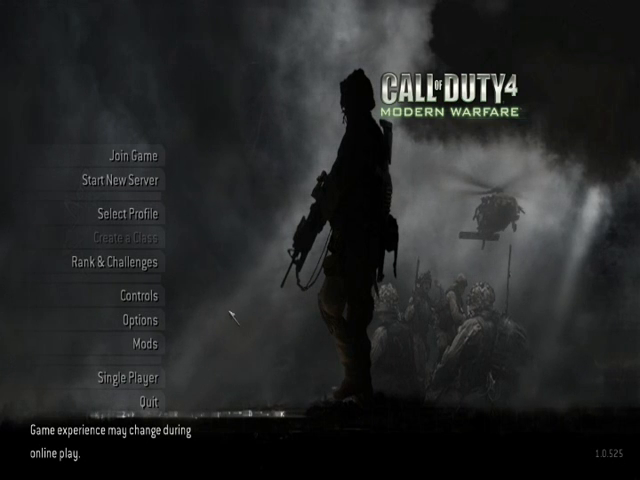
mouse_move(135, 324)
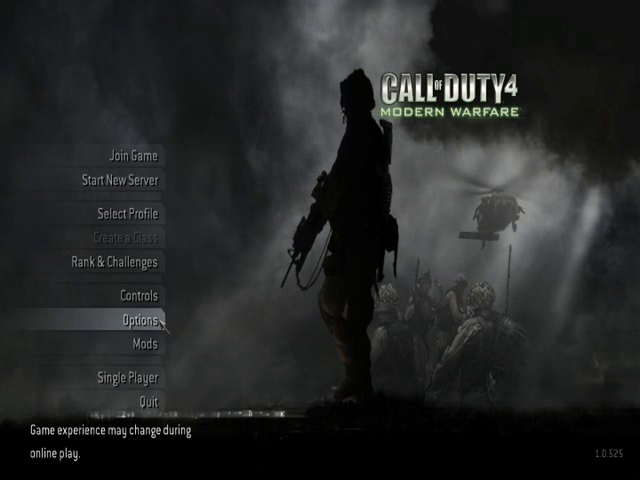
Open the Options screen from the multiplayer main menu
click(141, 321)
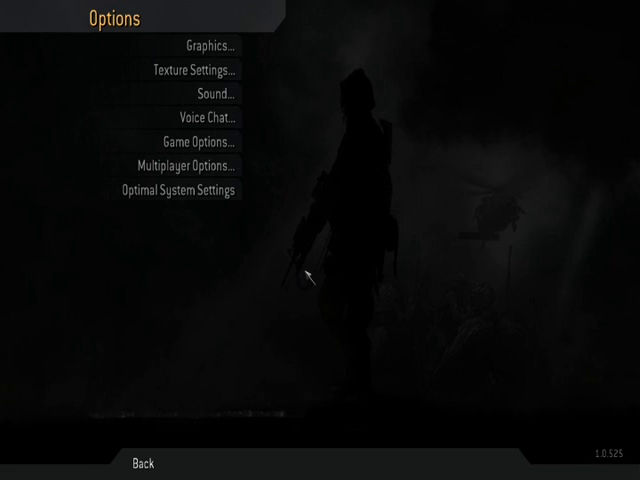
mouse_move(280, 182)
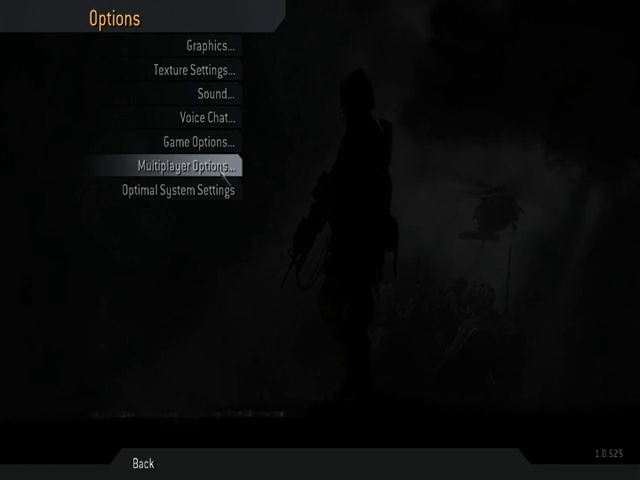
Select Multiplayer Options in the Options menu
click(183, 165)
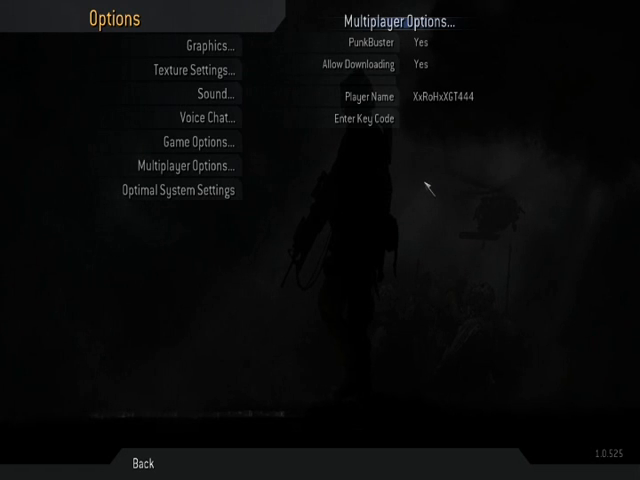
mouse_move(393, 168)
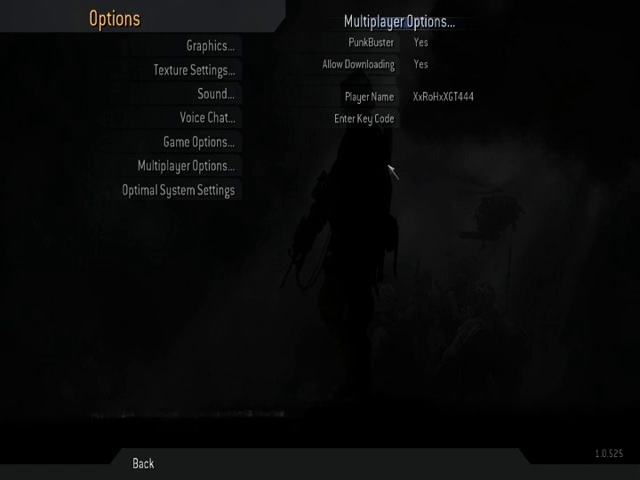
Verify the serial in the Key Code dialog, getting 'Key code appears to be valid'
click(360, 118)
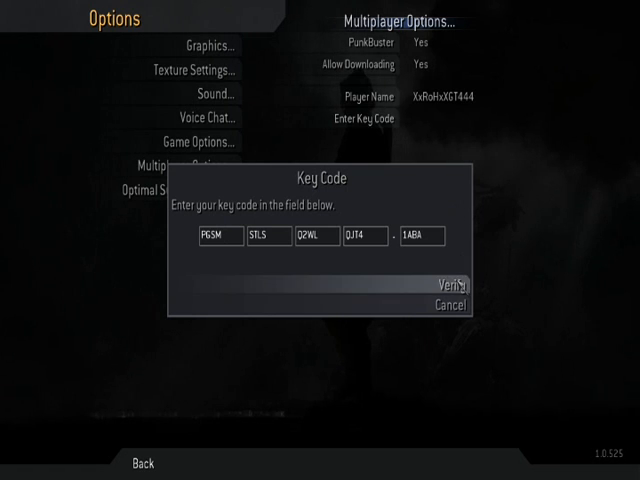
click(448, 285)
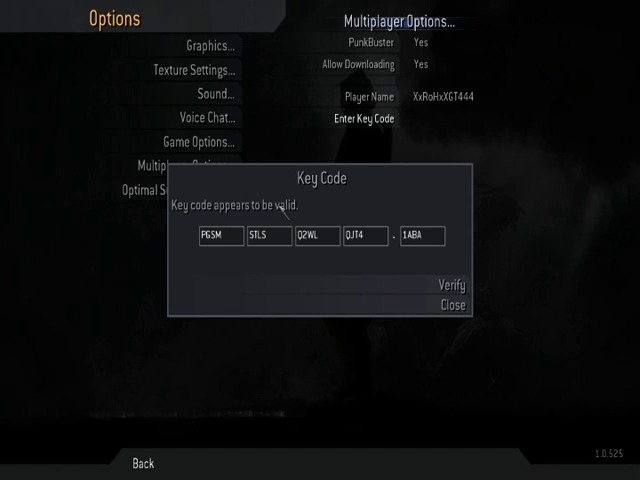